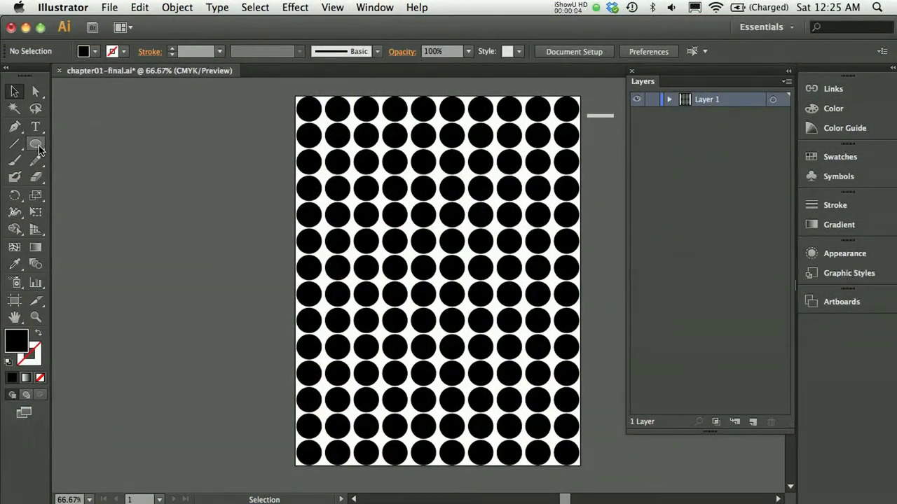
- Browse the shape tools, then switch back to the Selection tool and select the dot grid
click(36, 144)
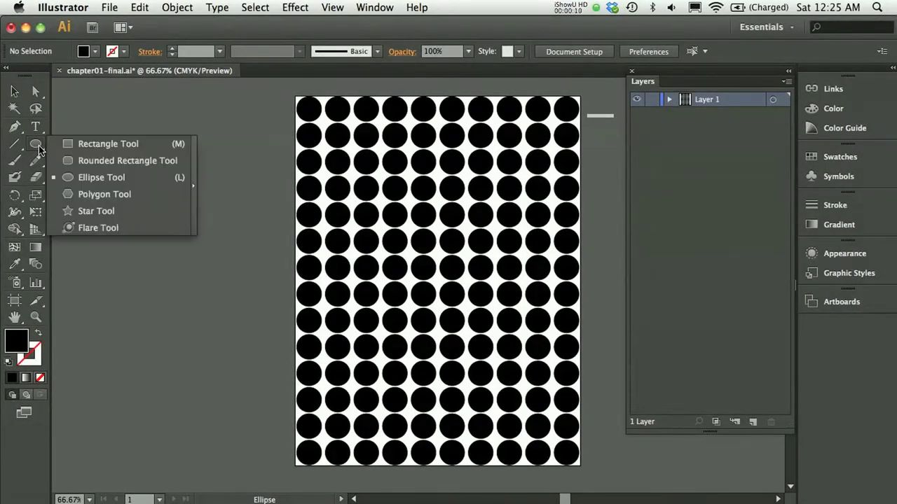
mouse_move(102, 177)
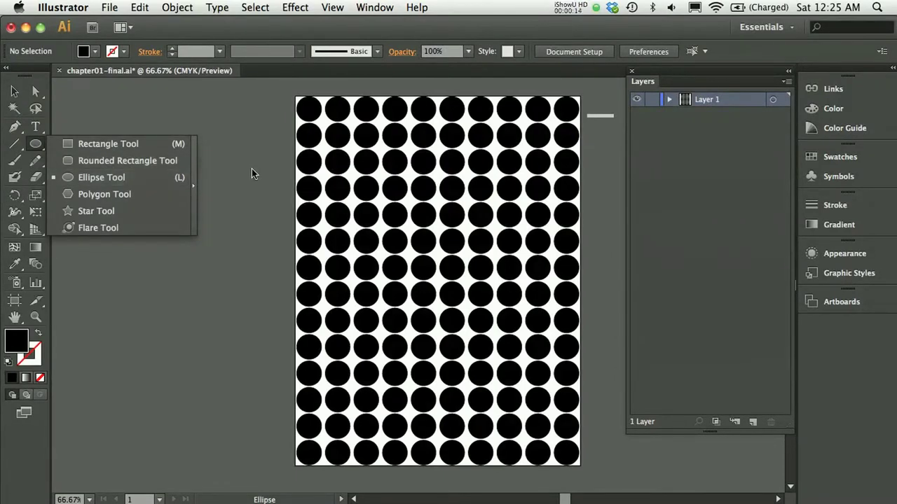
click(13, 92)
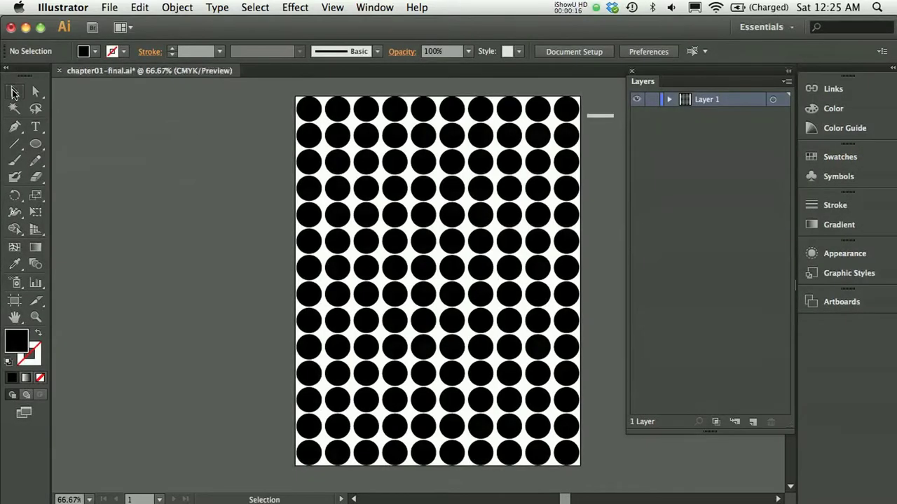
click(435, 108)
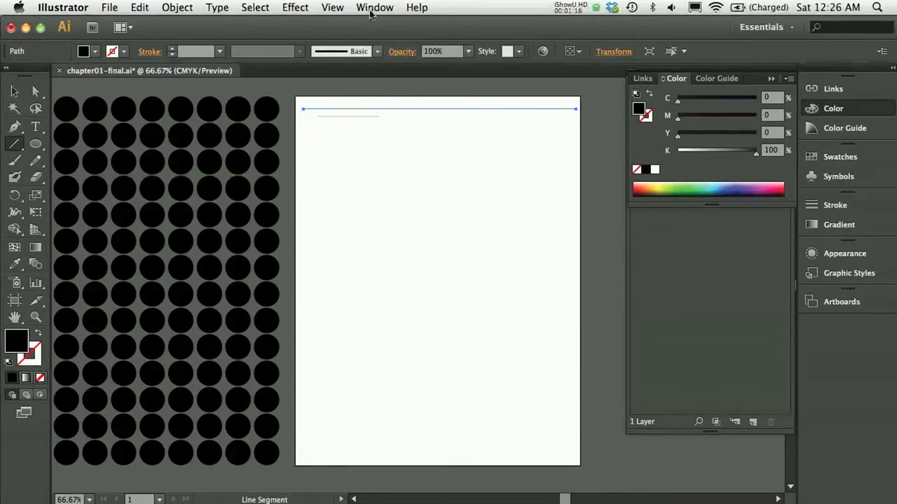
- Show the Brushes panel and select a single grid dot with Direct Selection
click(374, 7)
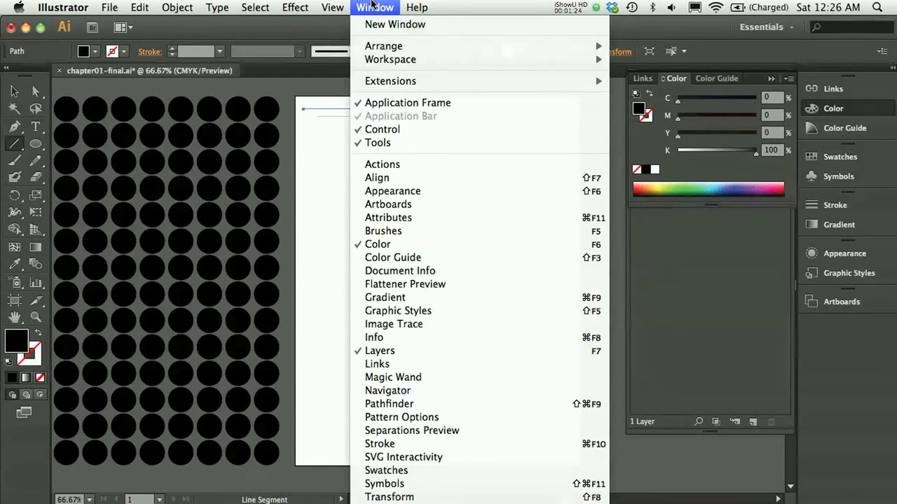
mouse_move(388, 204)
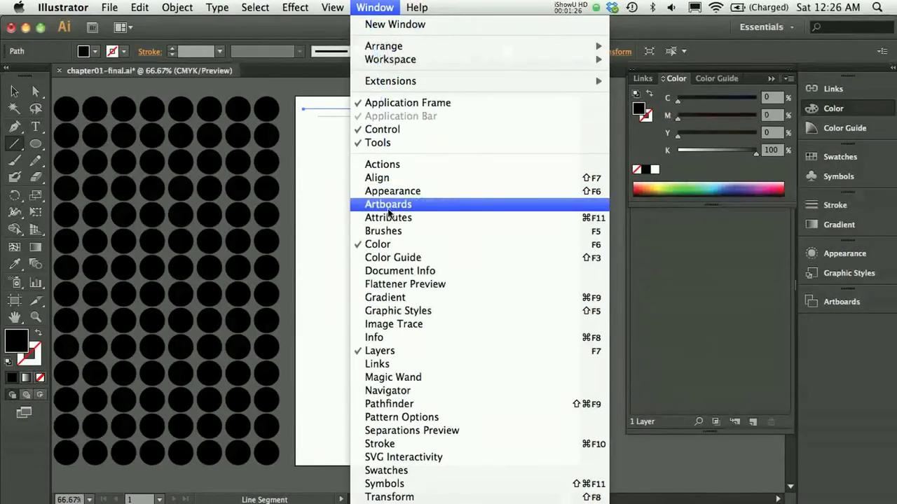
click(384, 230)
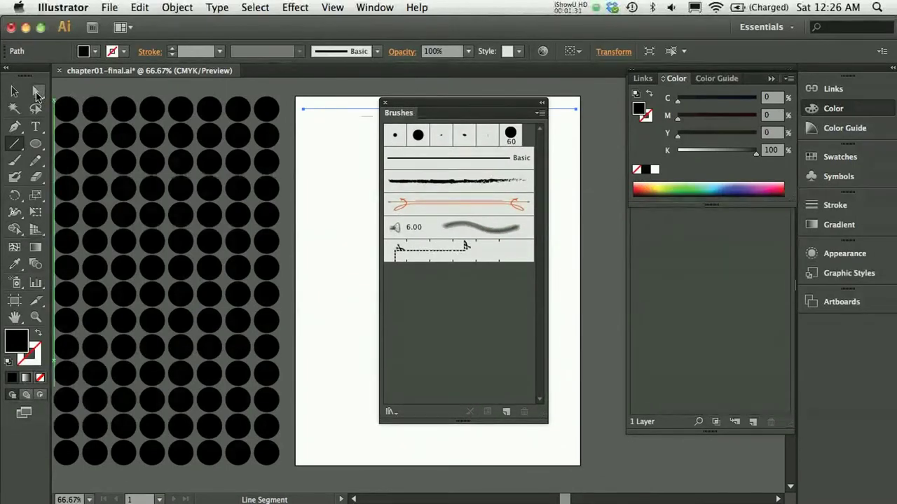
click(36, 91)
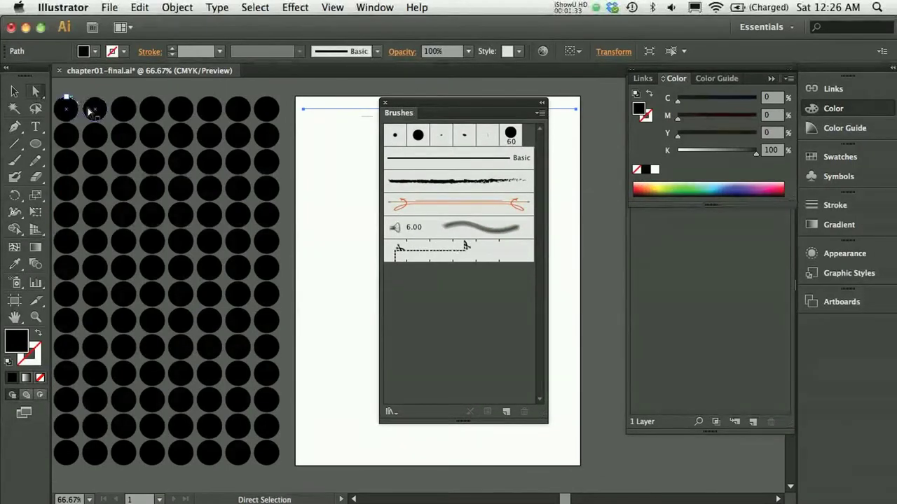
click(95, 109)
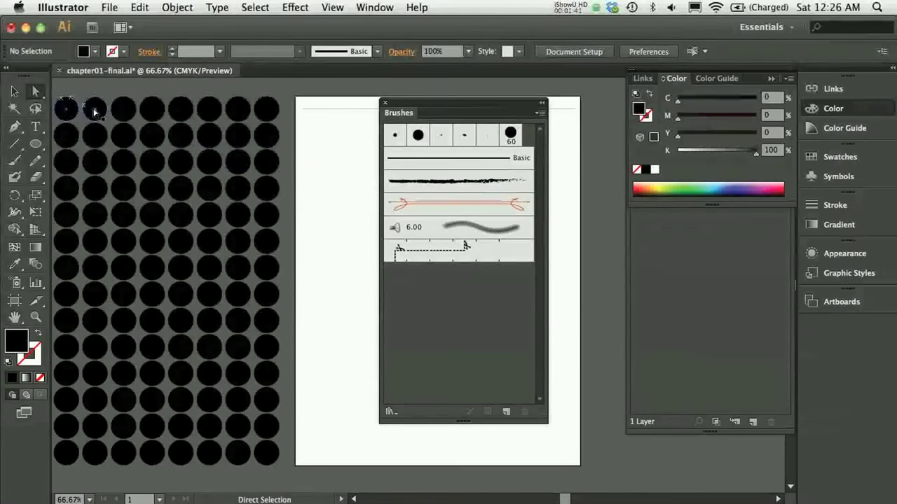
click(95, 109)
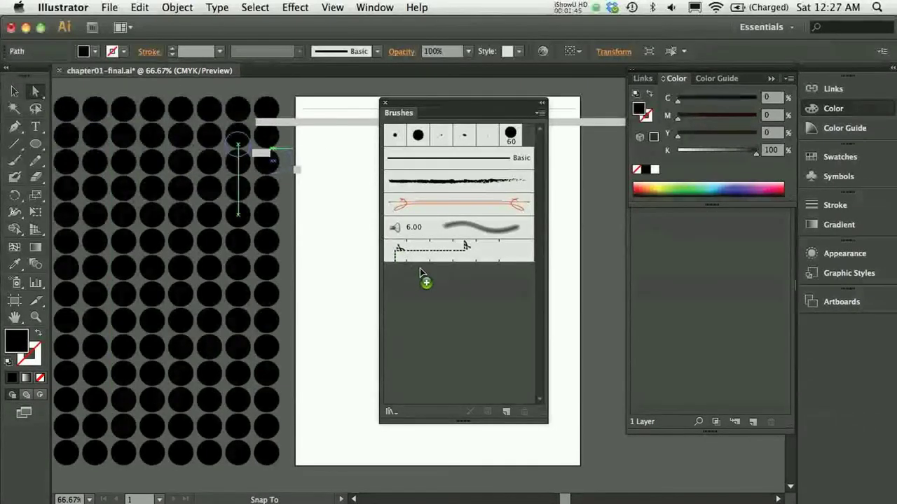
- Make the dot into a pattern brush named 'dot' with 10% spacing
click(506, 412)
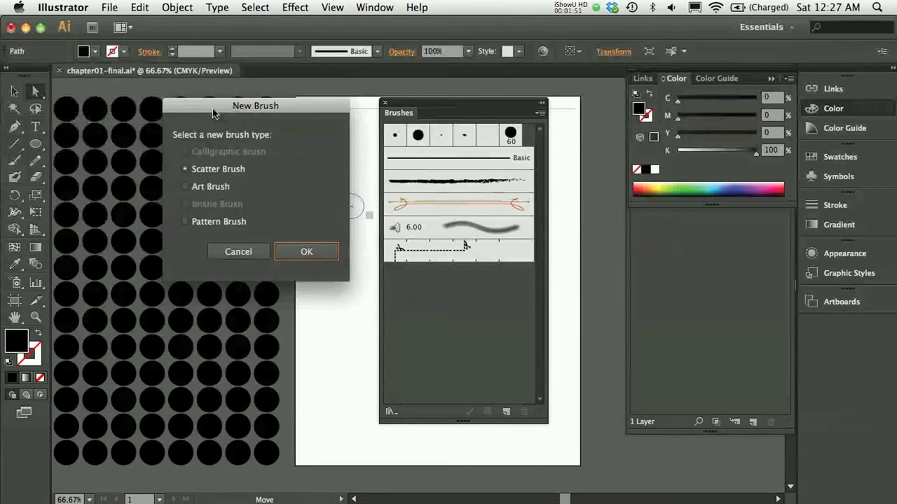
click(185, 221)
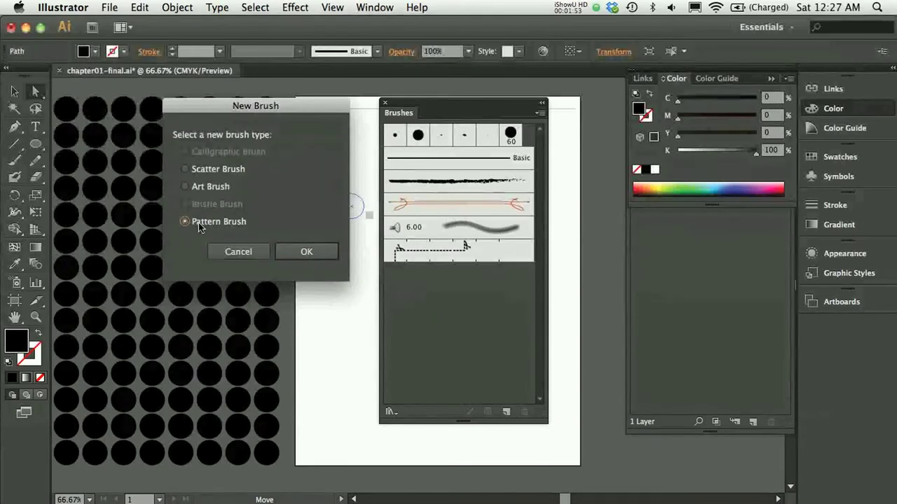
click(306, 252)
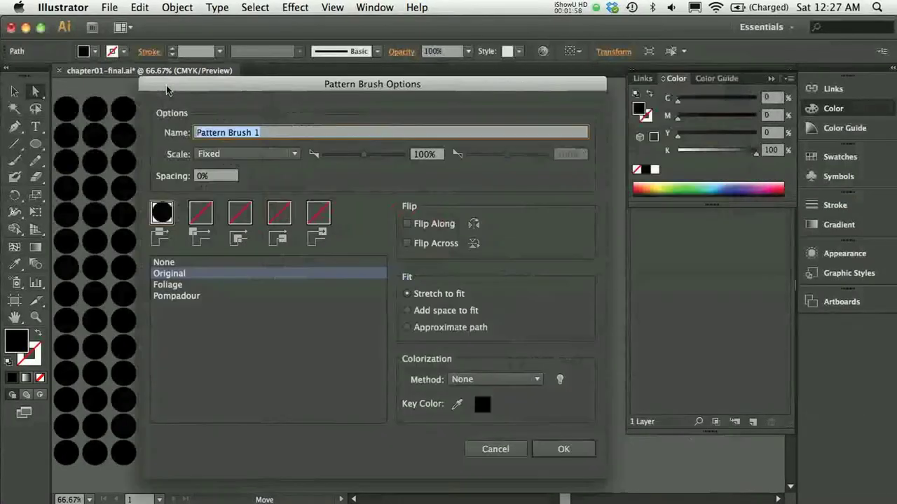
mouse_move(560, 467)
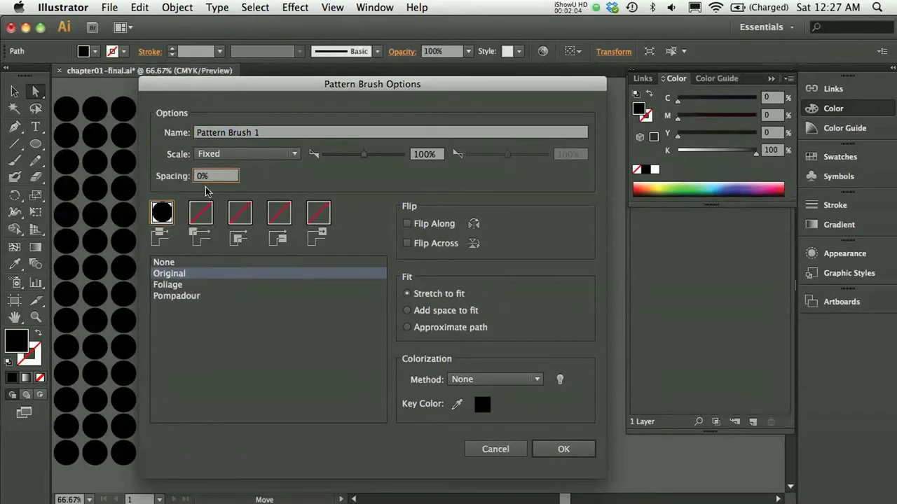
text(10%)
click(390, 132)
text(d)
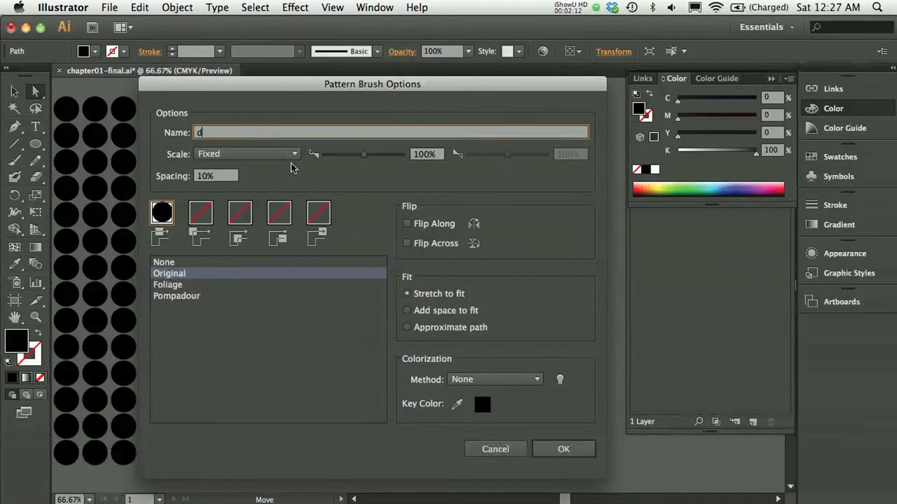
text(ot)
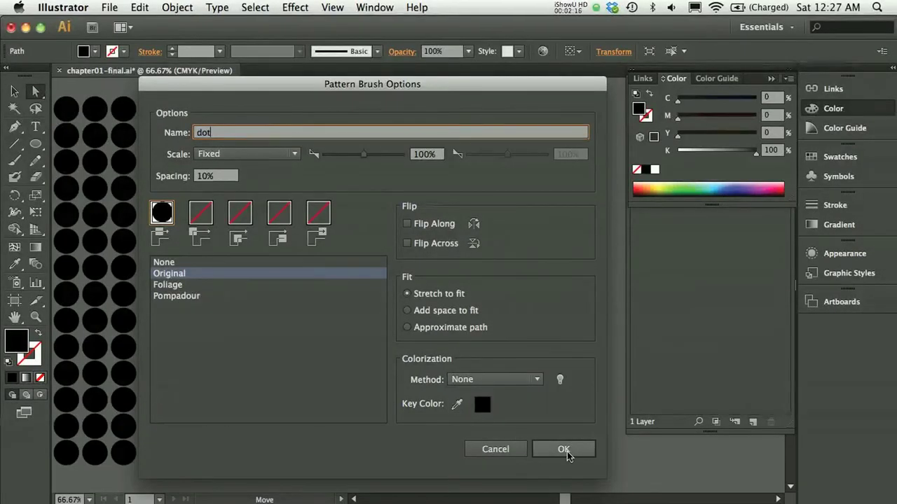
click(563, 450)
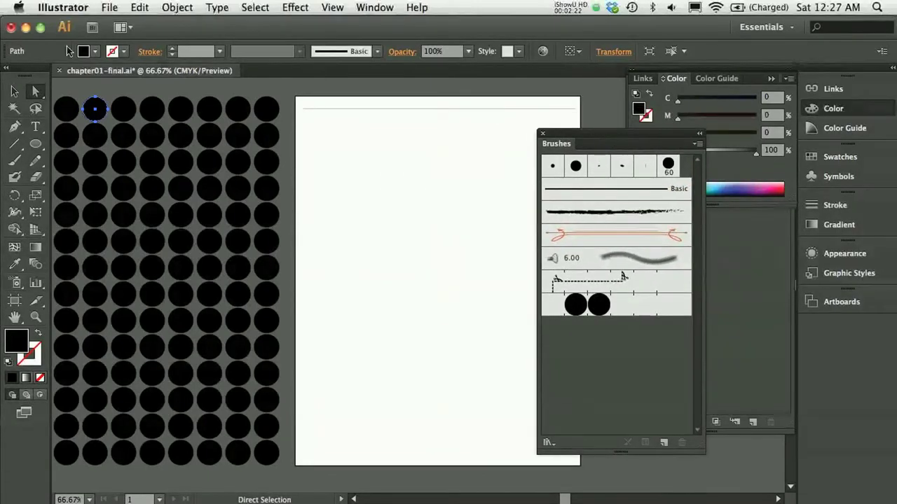
- Apply the 'dot' pattern brush to the top horizontal line
click(14, 92)
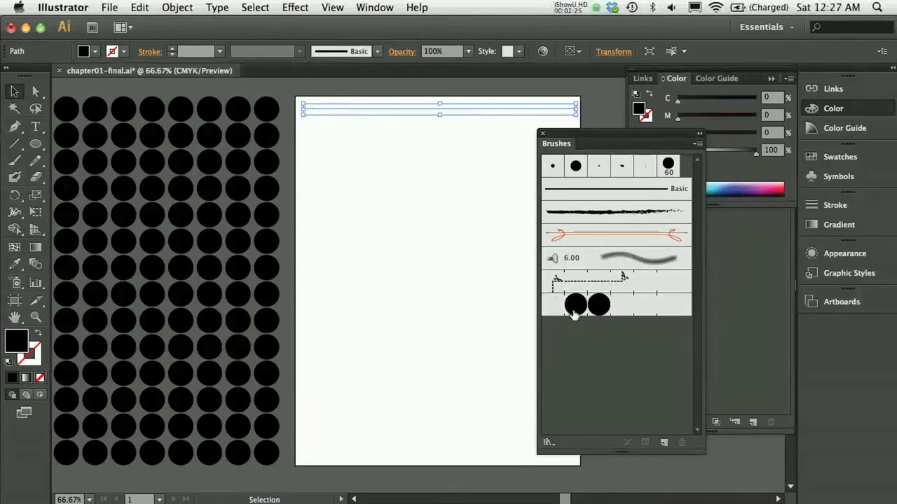
click(575, 304)
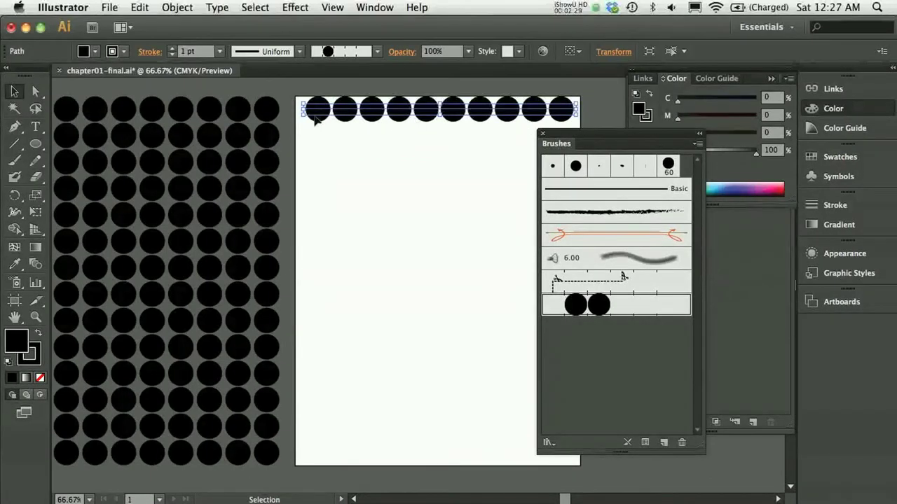
mouse_move(409, 125)
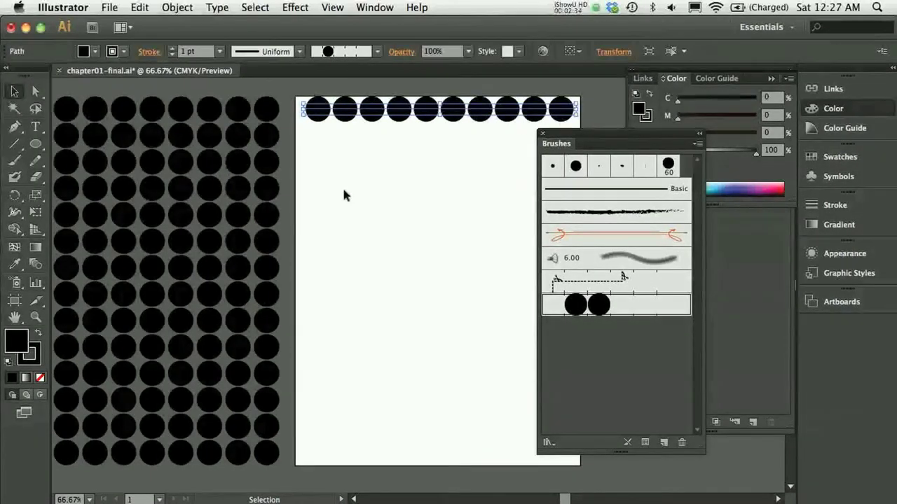
mouse_move(320, 157)
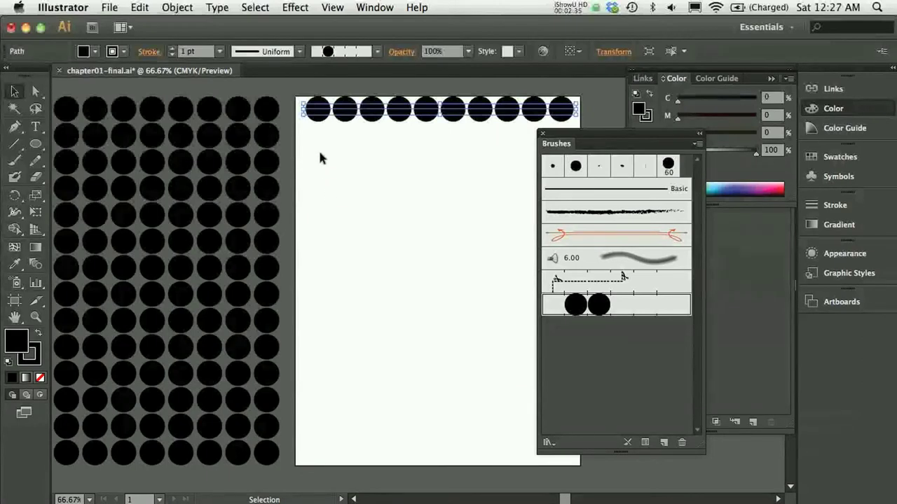
mouse_move(353, 150)
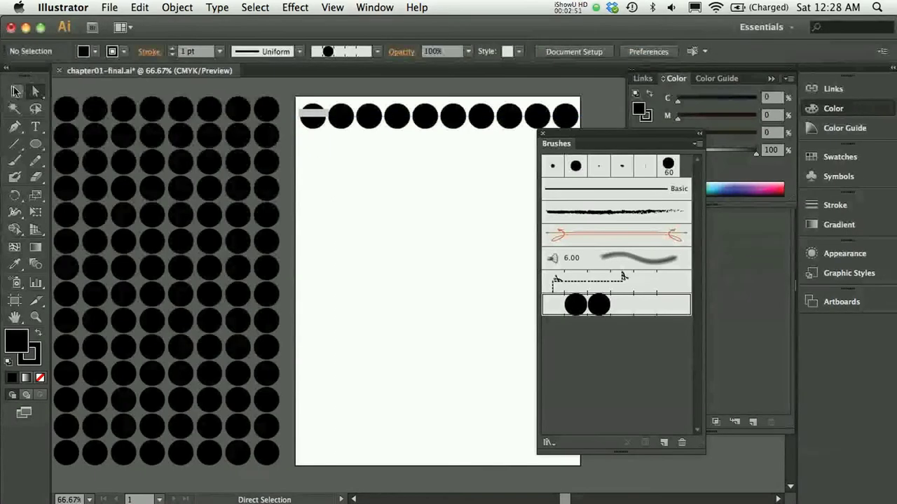
- Distribute the five dot rows' vertical centers evenly using the Align panel, then deselect
click(438, 115)
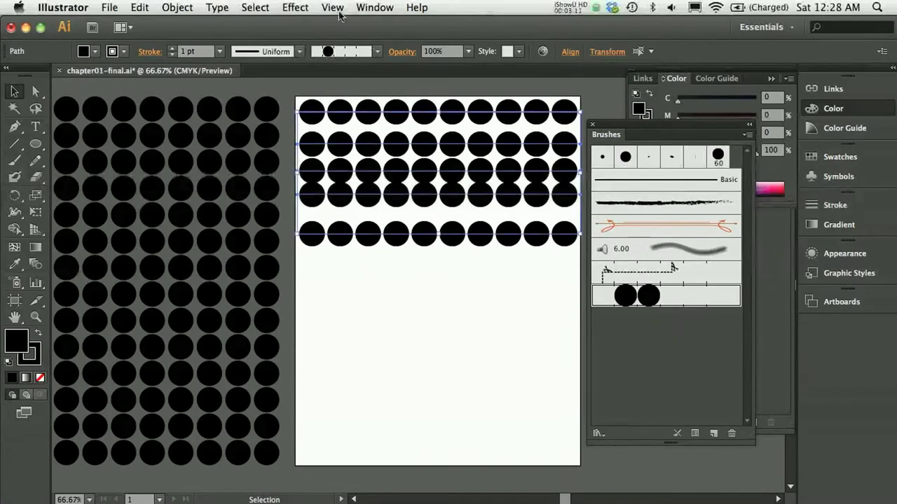
click(374, 8)
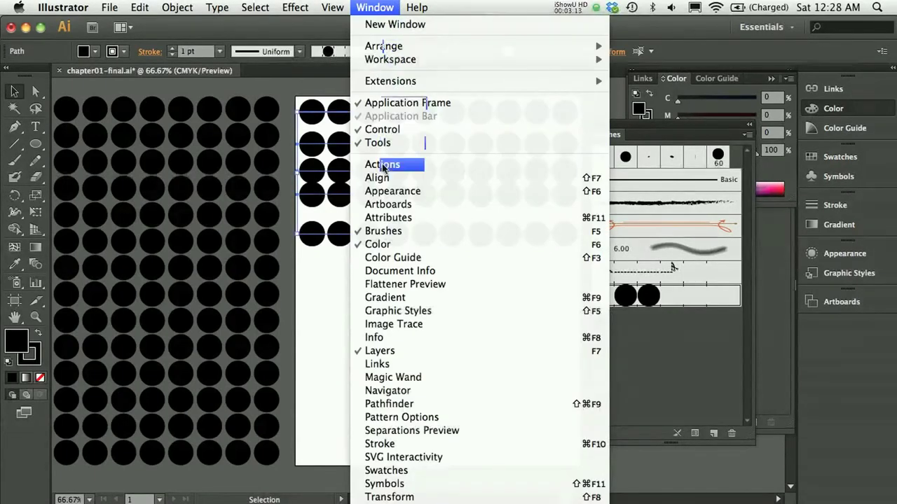
click(377, 177)
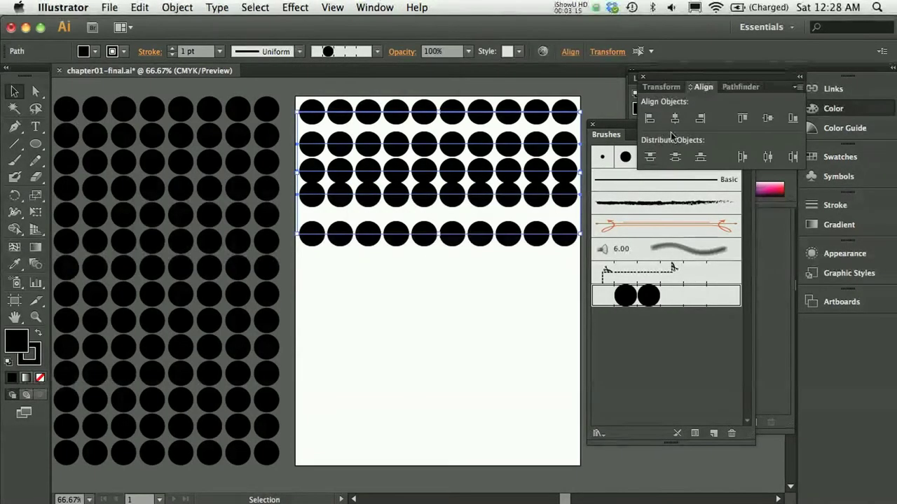
click(675, 156)
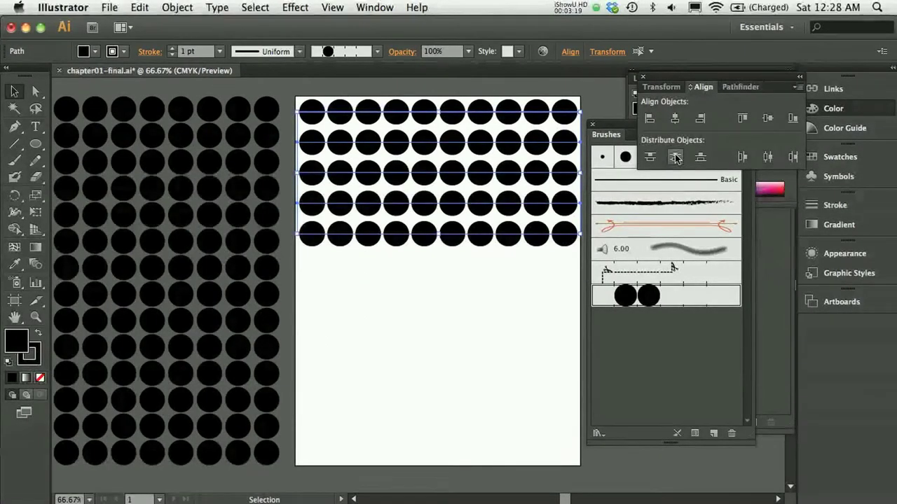
click(434, 350)
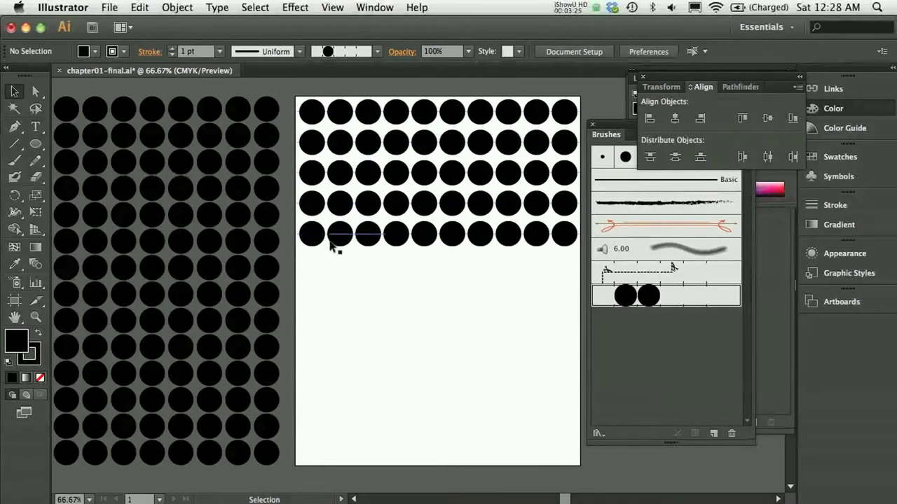
- Set the fill to None in the Color panel, then select and deselect the bottom row
click(338, 235)
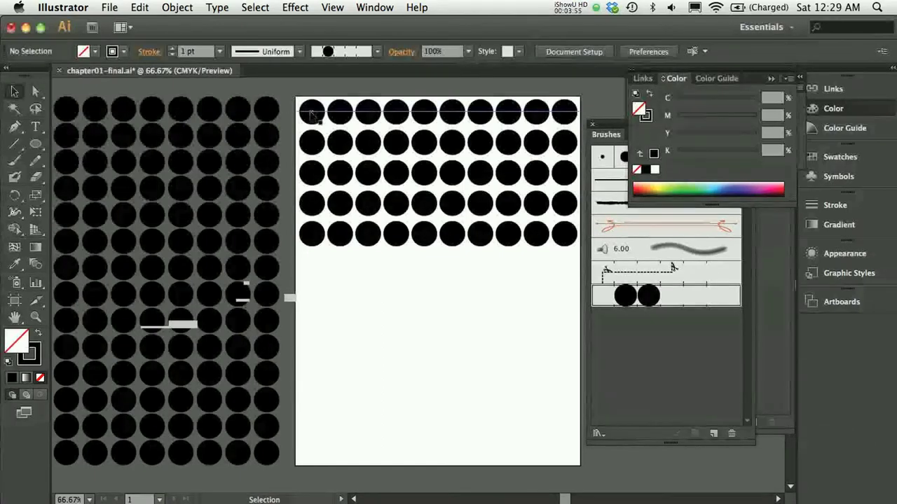
click(312, 112)
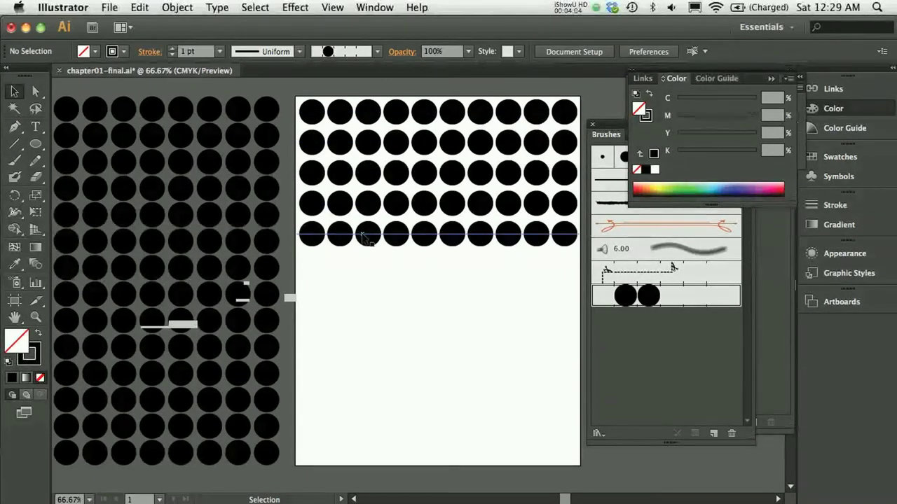
click(367, 234)
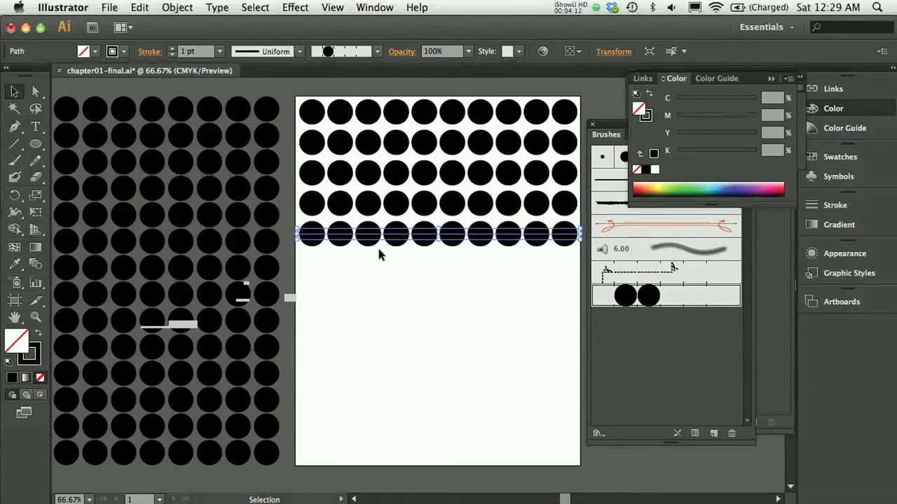
mouse_move(350, 254)
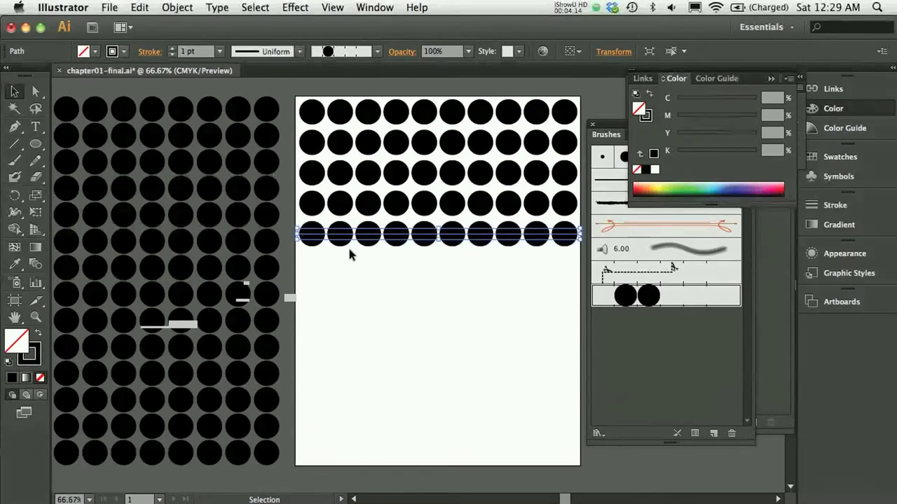
click(457, 273)
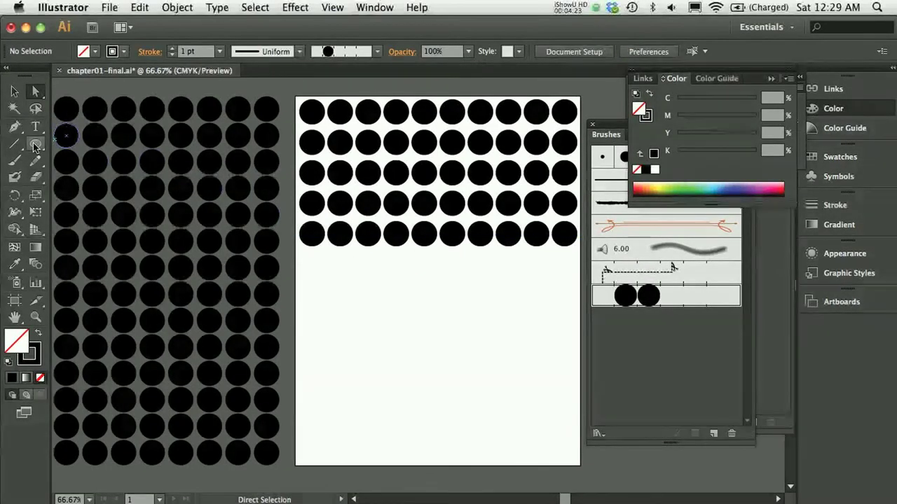
- Choose the Ellipse tool and set the fill to white
click(35, 144)
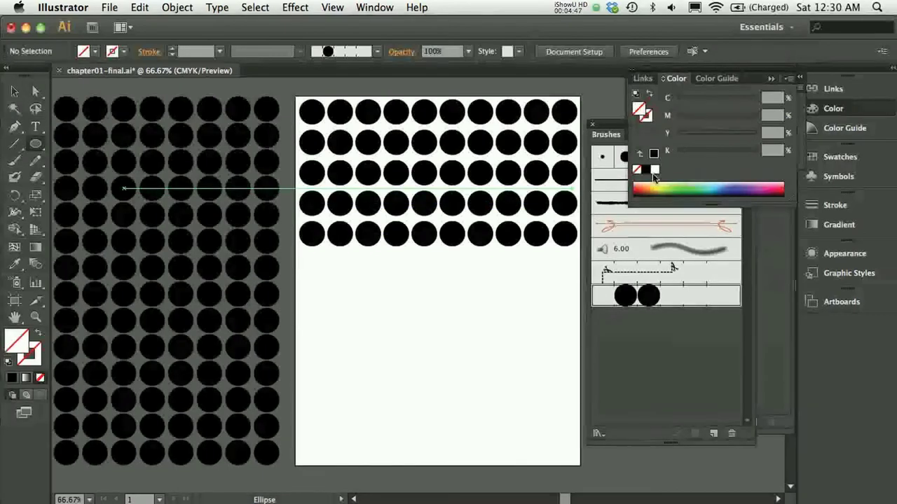
click(636, 170)
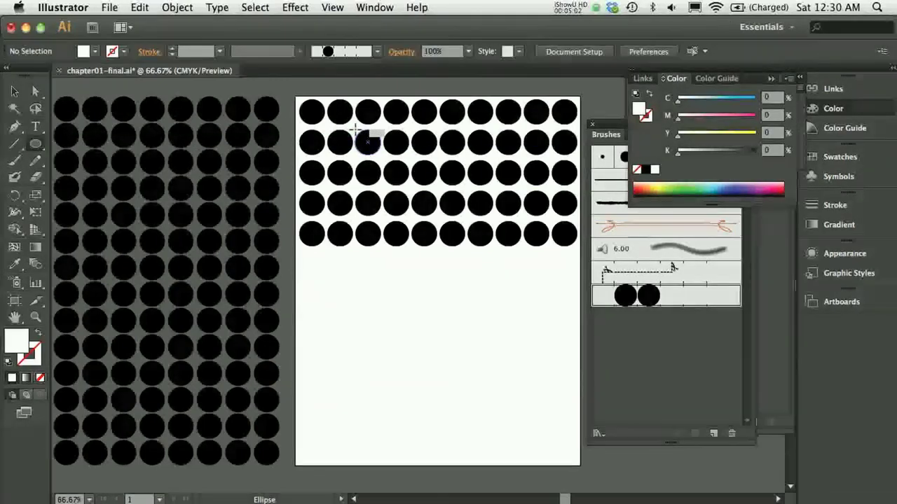
- Select and adjust the white circles covering dots in rows two and three, then deselect
click(368, 142)
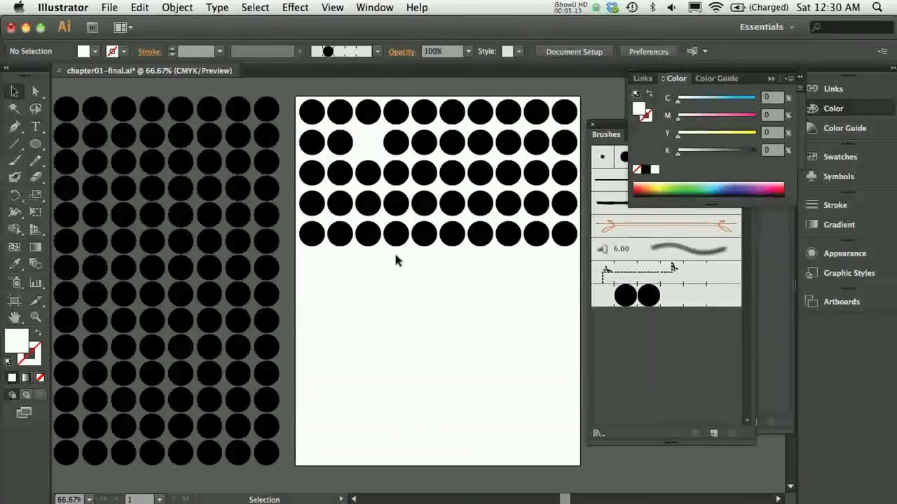
click(368, 141)
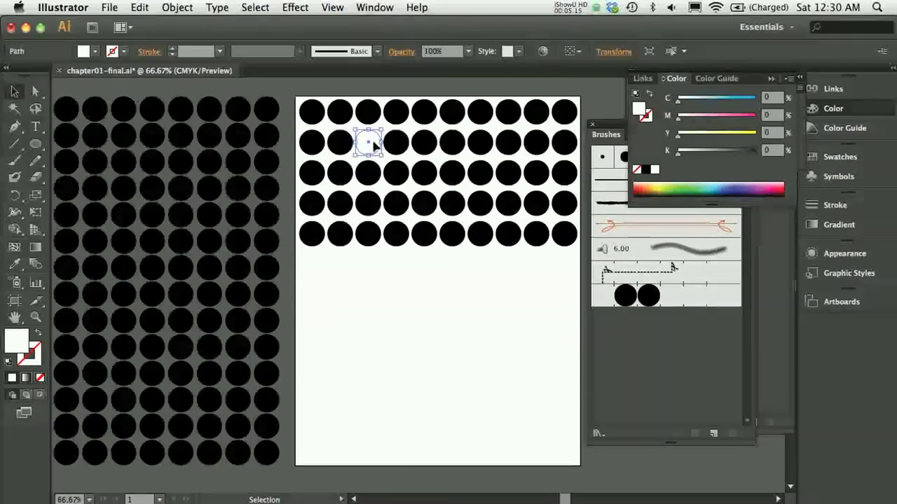
mouse_move(375, 256)
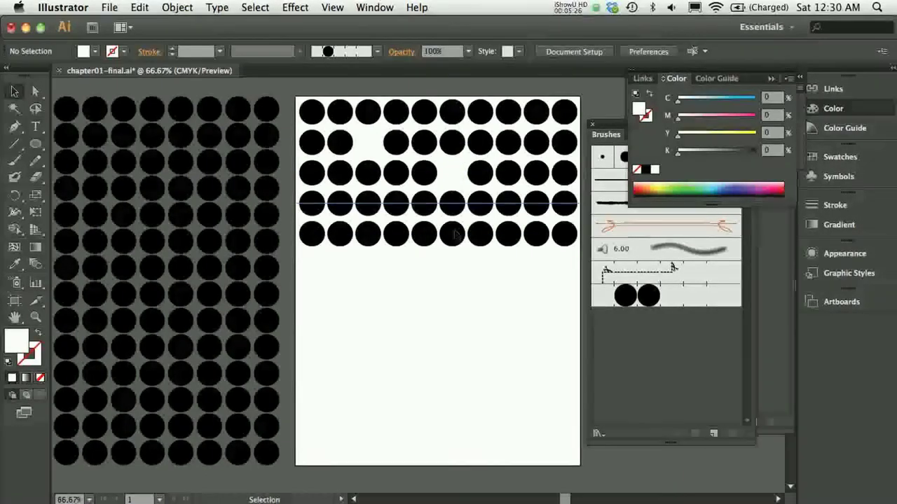
click(367, 143)
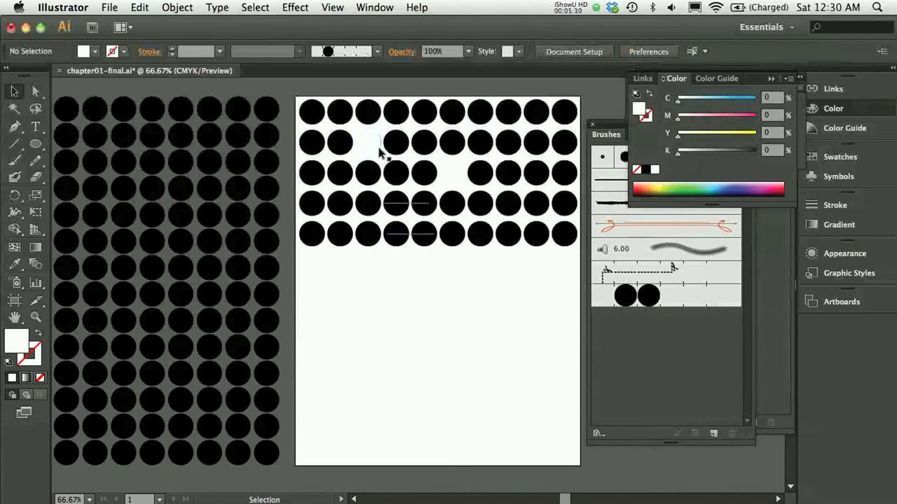
click(367, 142)
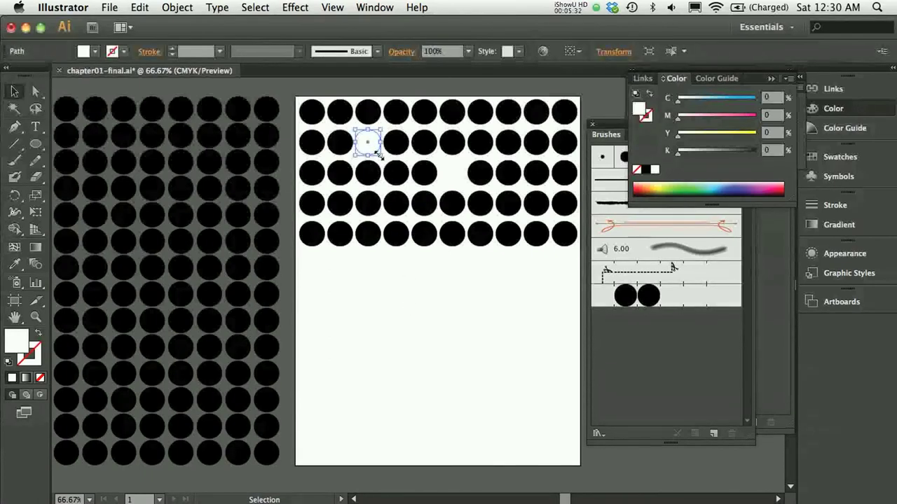
click(367, 142)
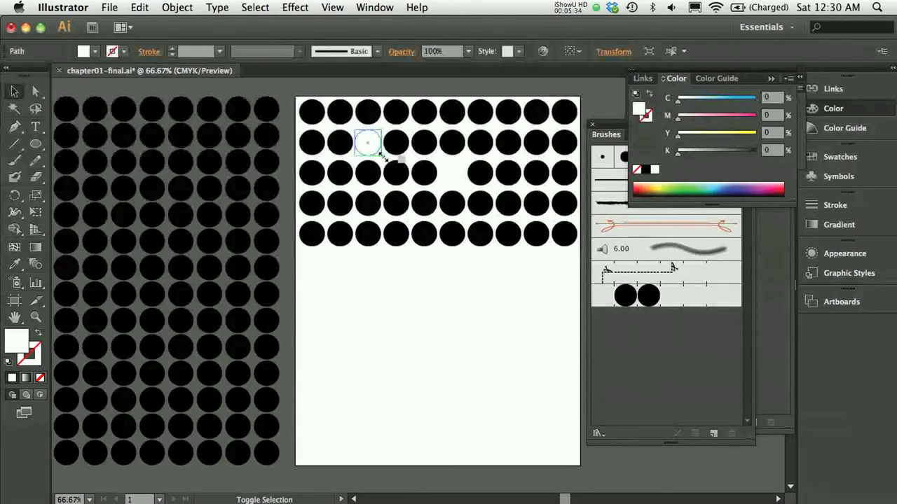
click(430, 304)
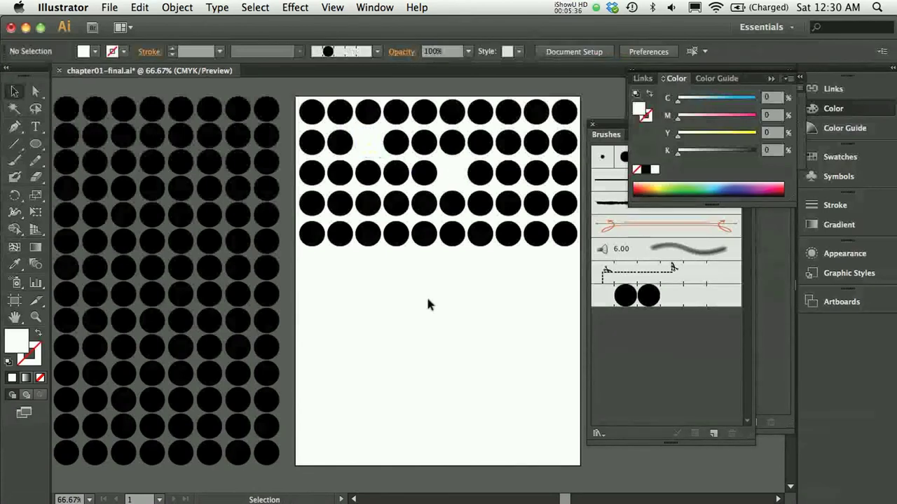